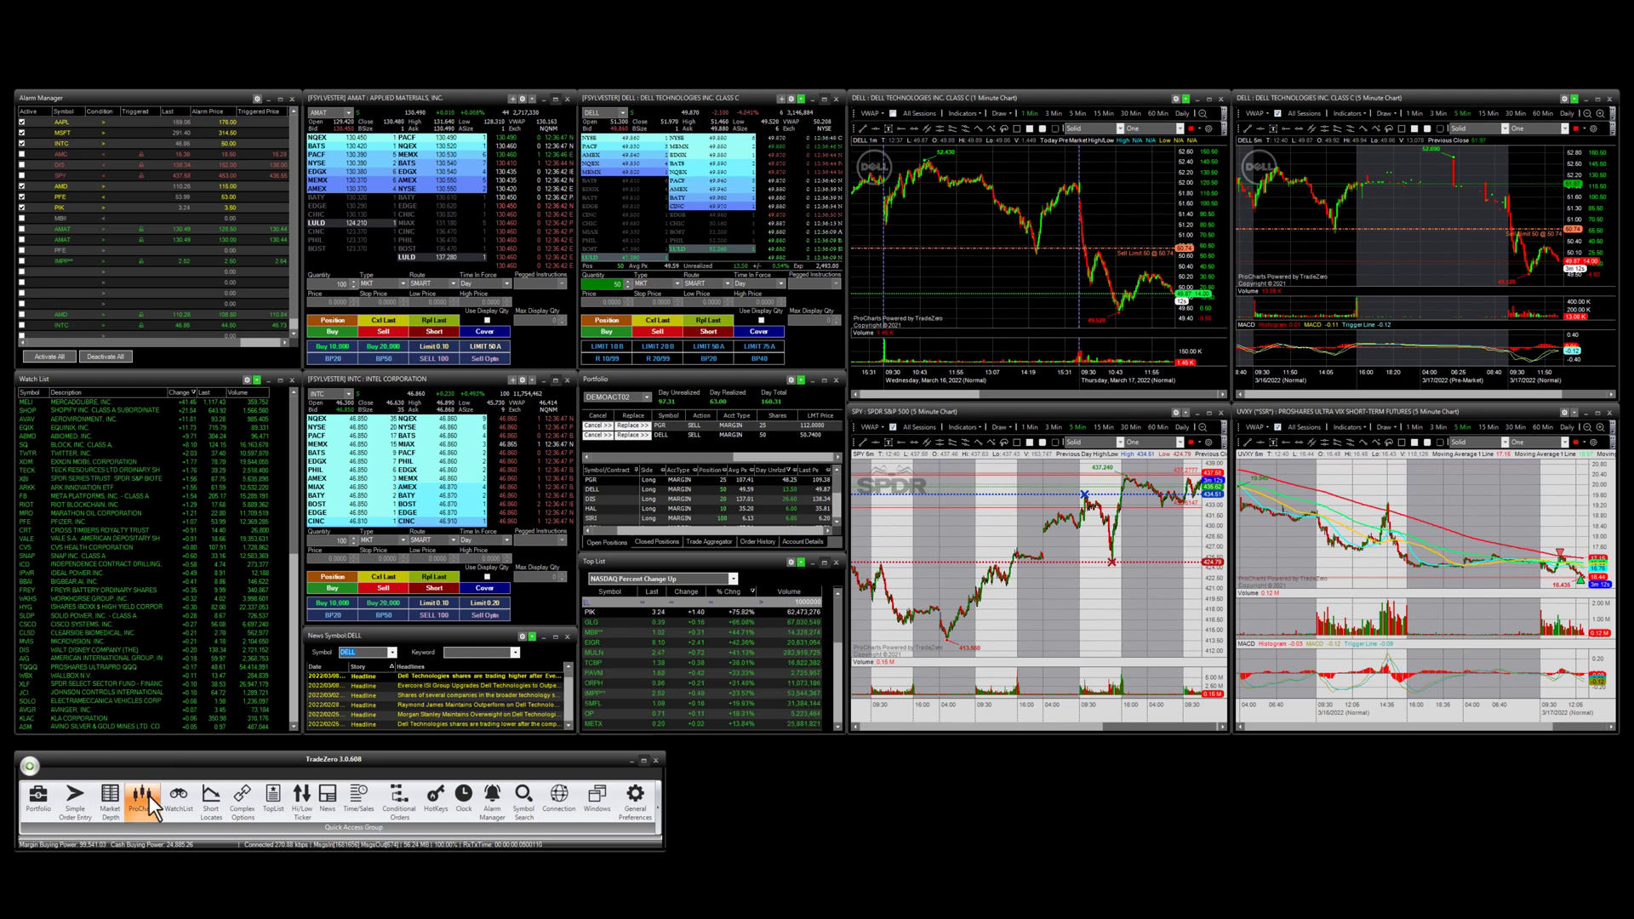
Bring up the Client Connection window from the TradeZero toolbar to view connection status and layout options
left_click(139, 796)
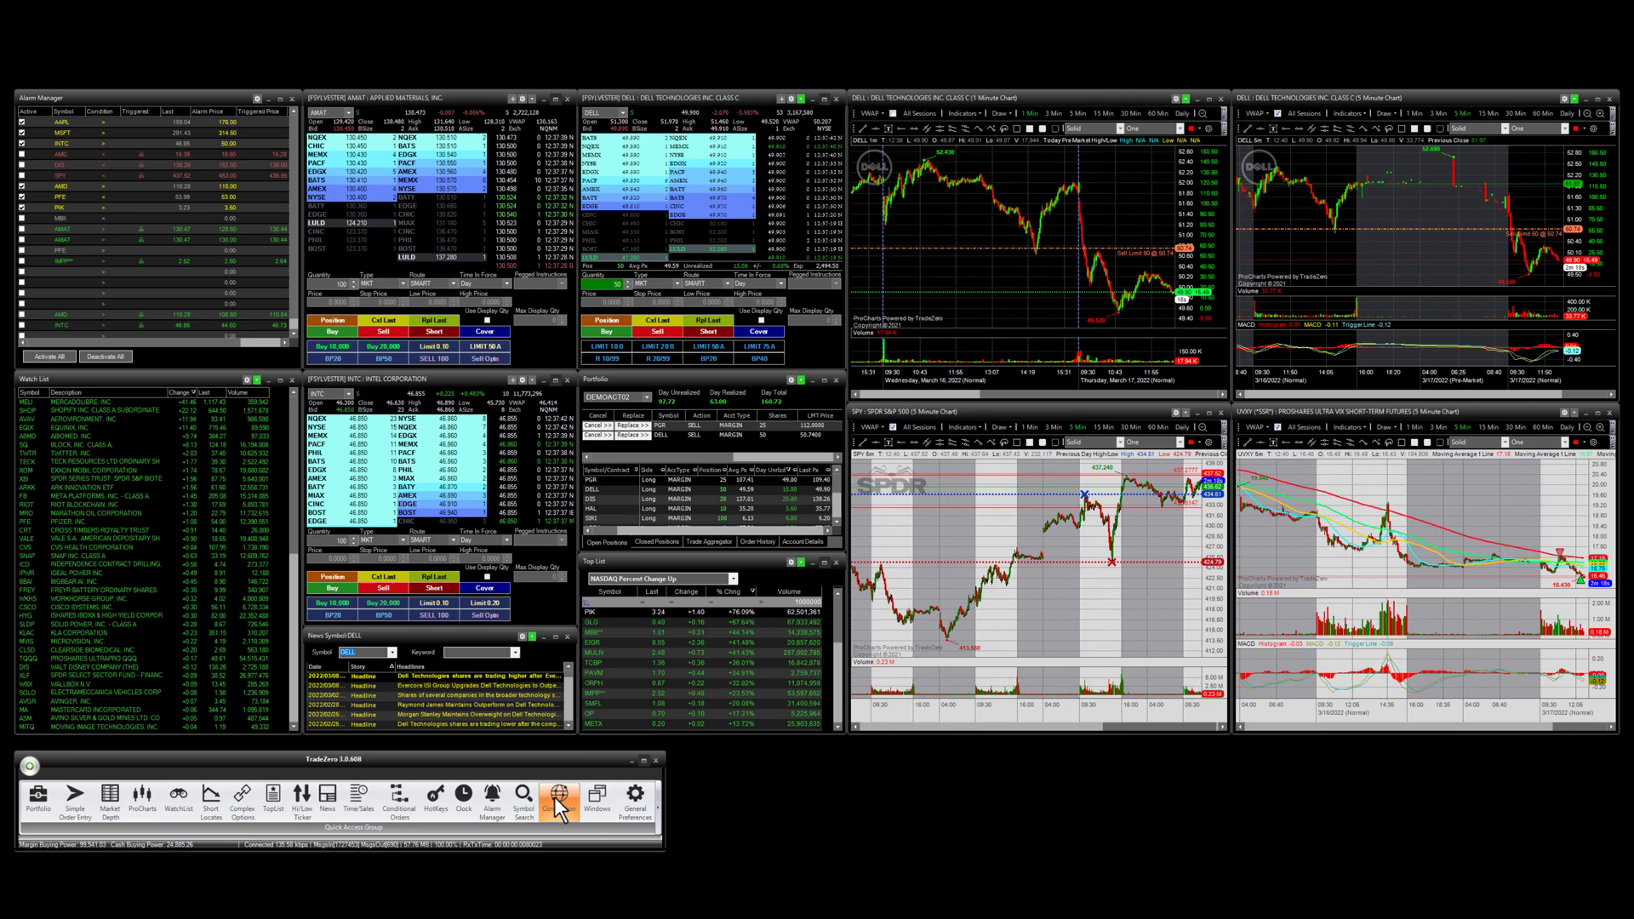
left_click(560, 797)
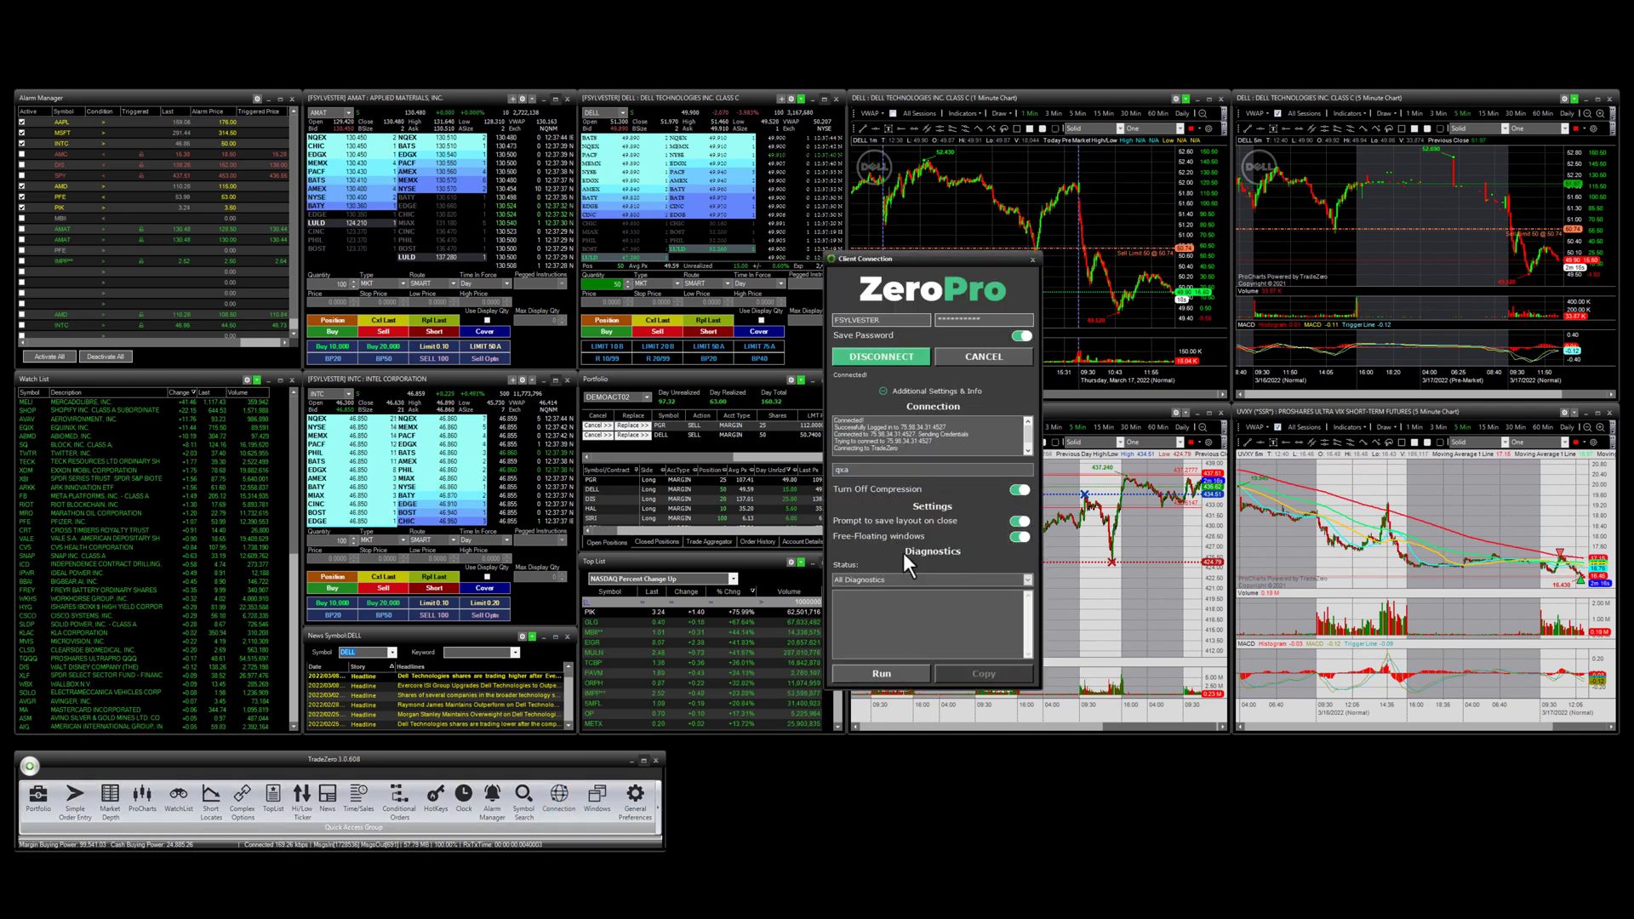